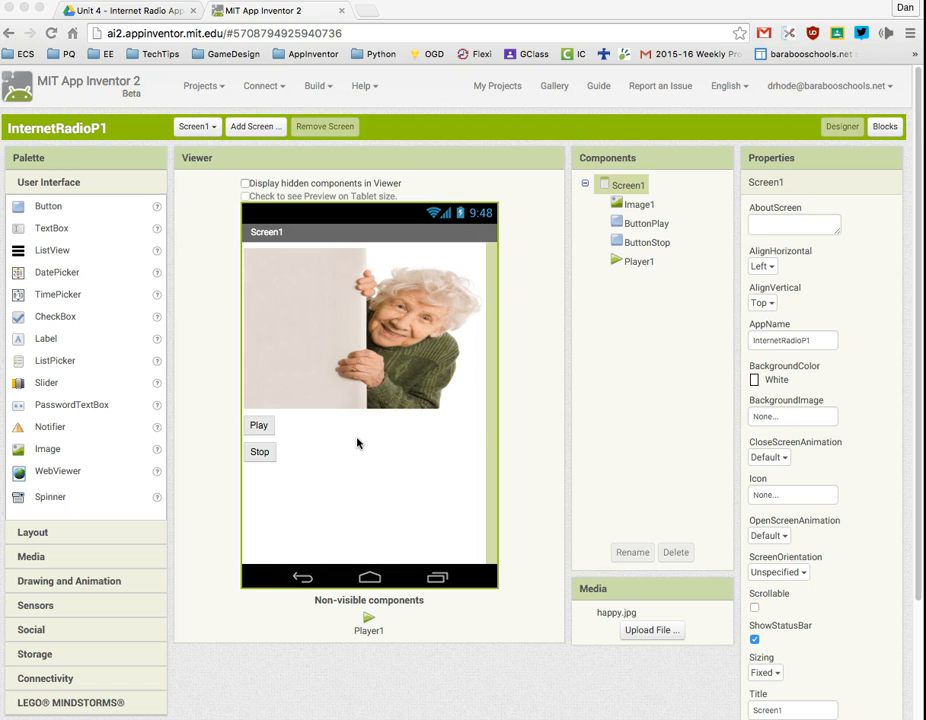
mouse_move(361, 438)
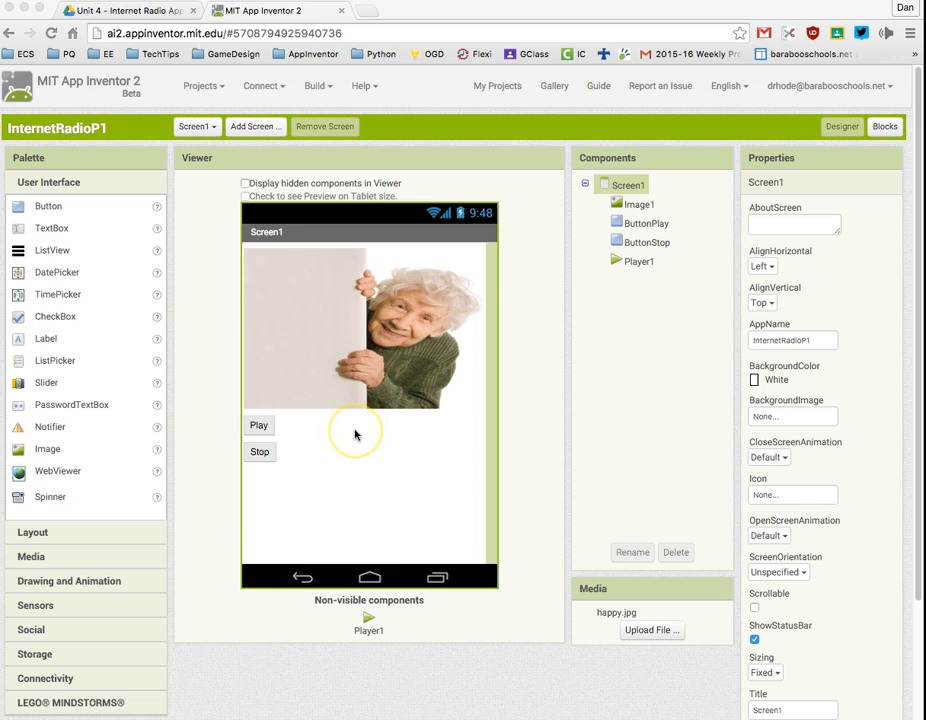
mouse_move(342, 428)
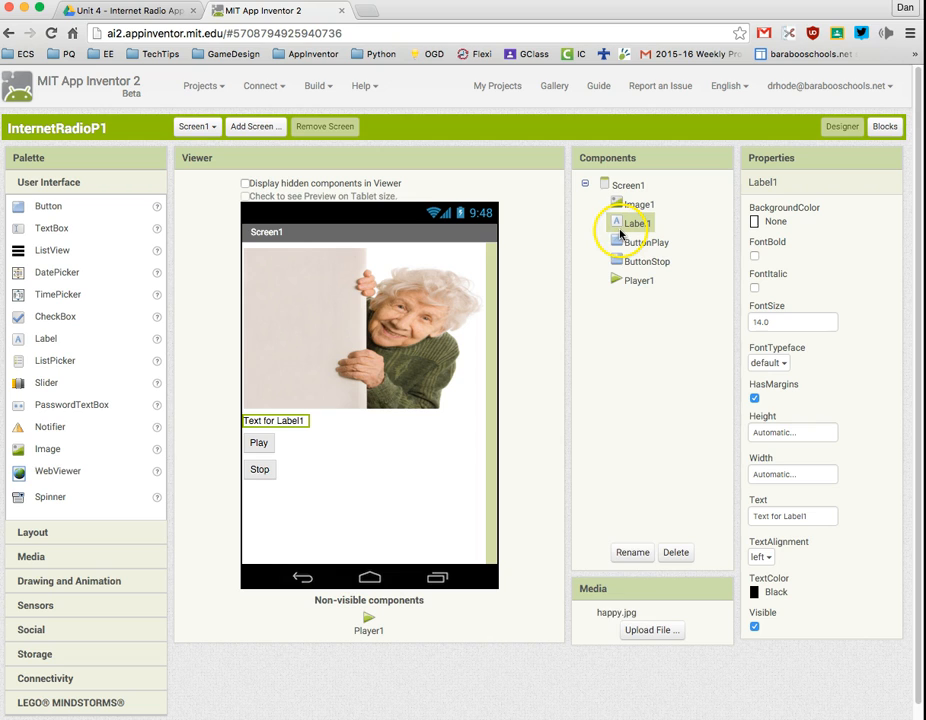
- Rename Label1 below the image to CurrentStation
click(632, 552)
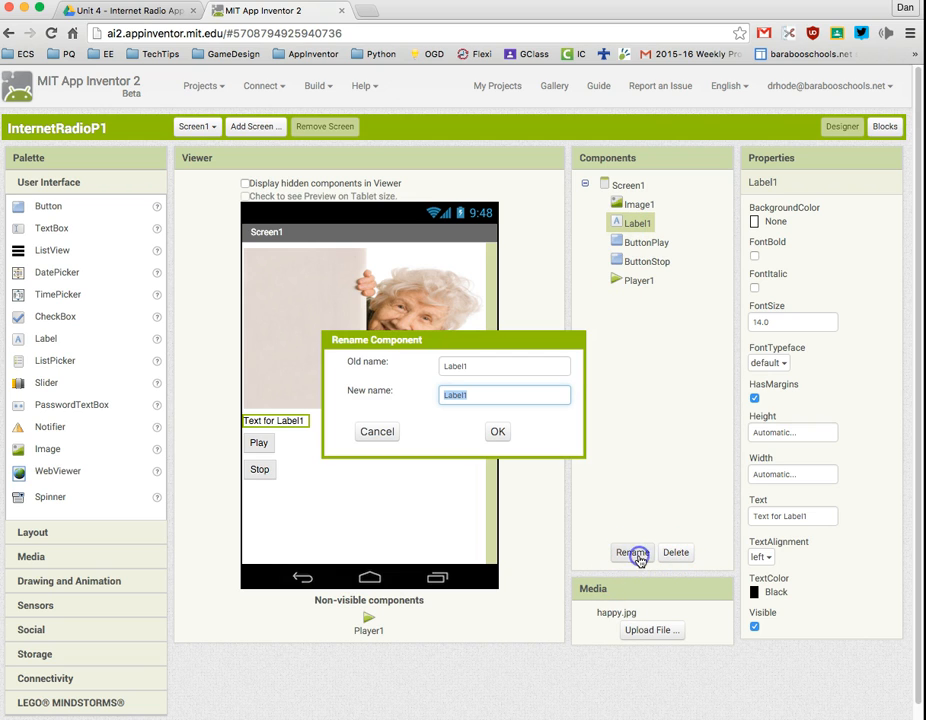
text(c)
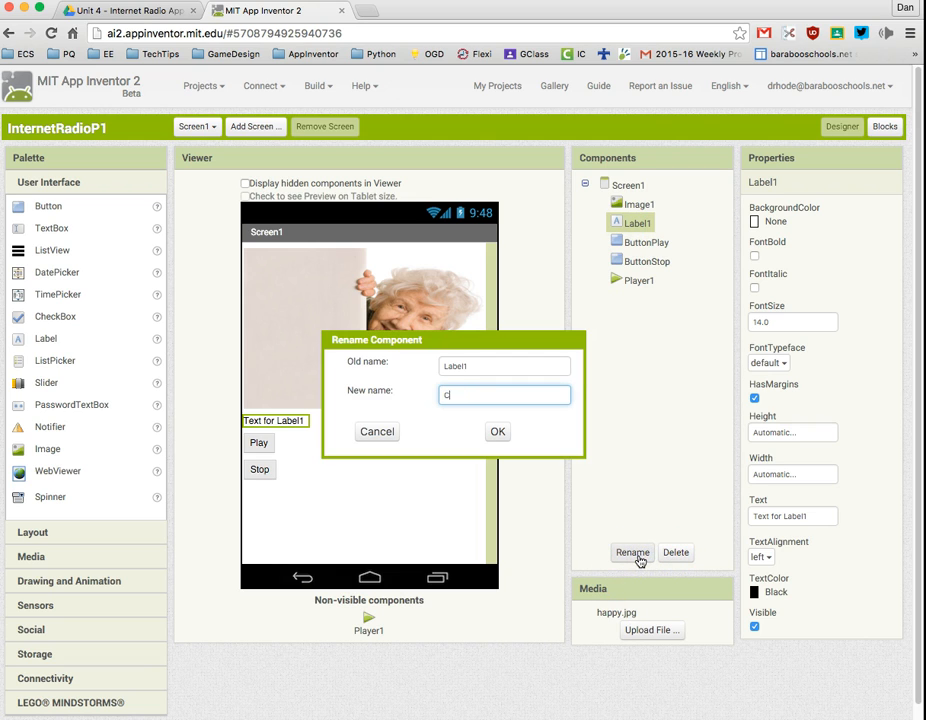
text(urrentSat)
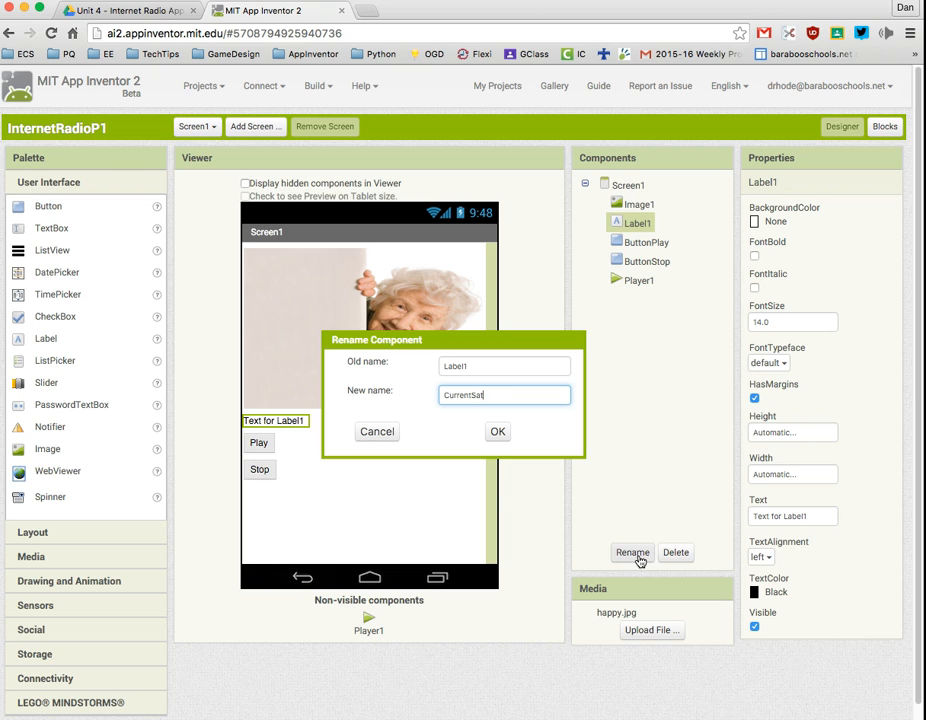
click(497, 431)
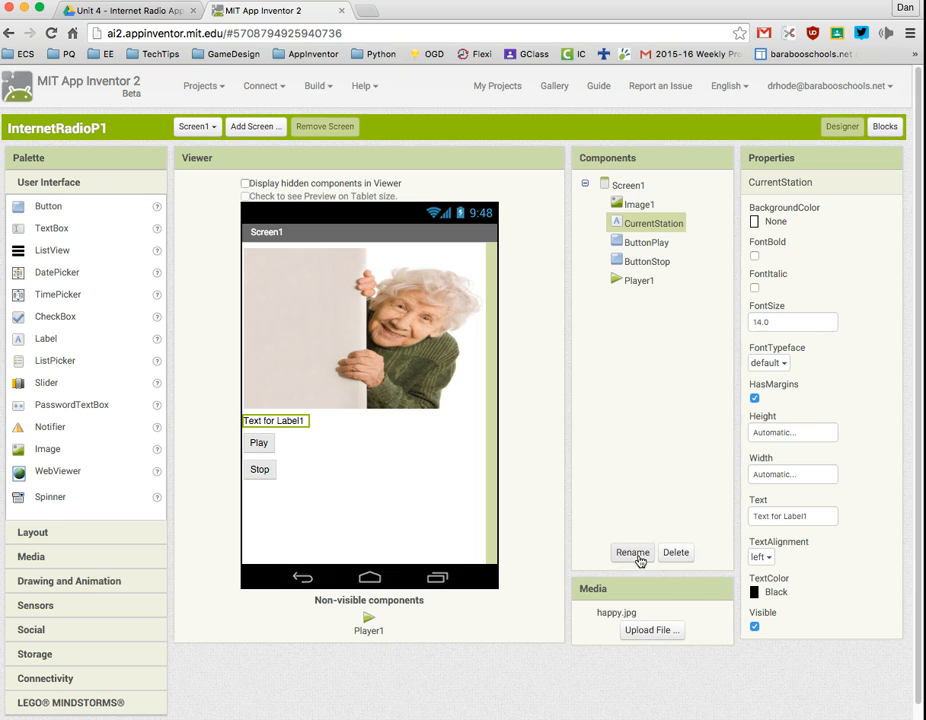
click(792, 516)
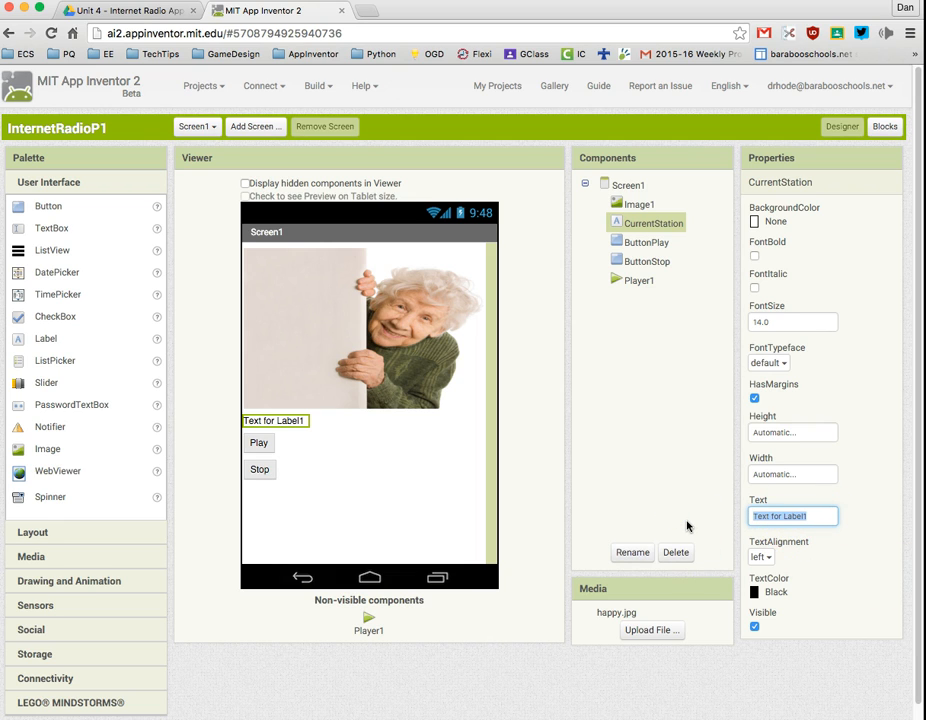
- Set CurrentStation's text to 'Press Image to change channel', centred, with Width Fill parent
text(Press)
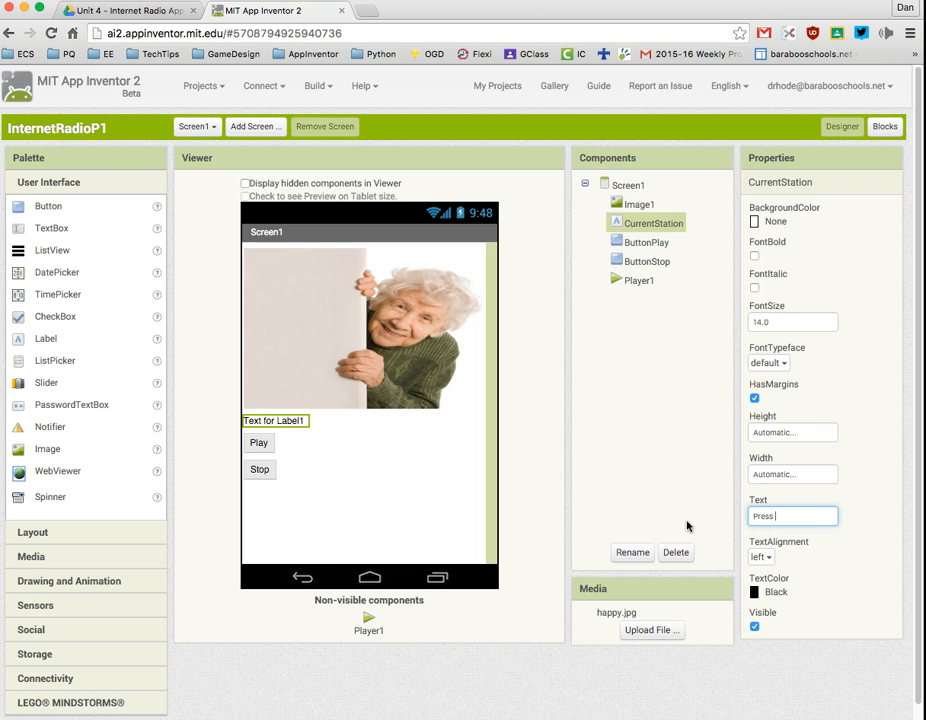
text(im)
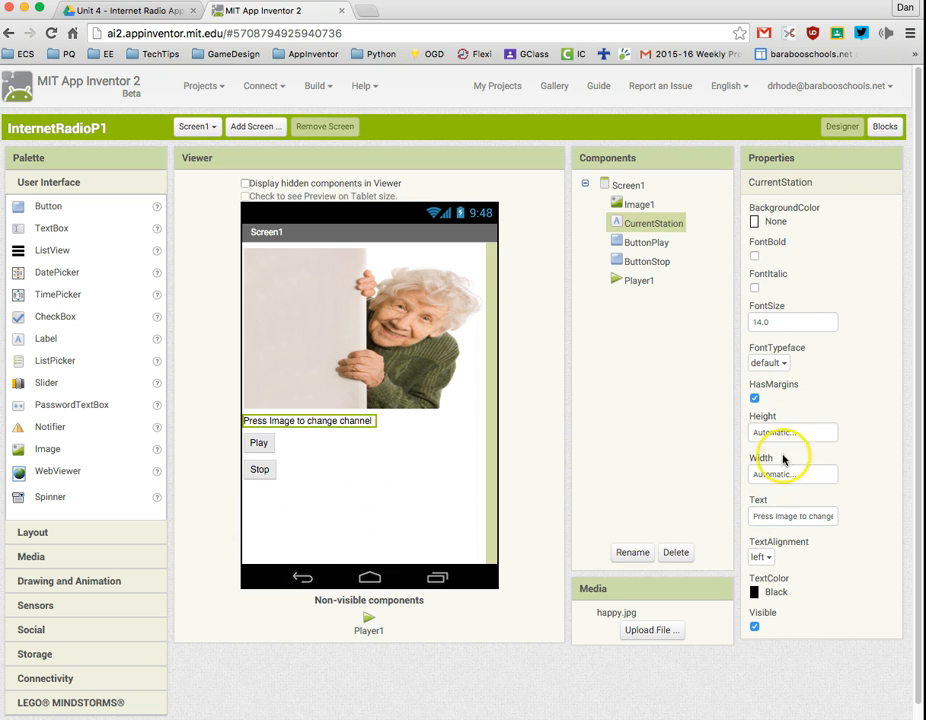
click(790, 432)
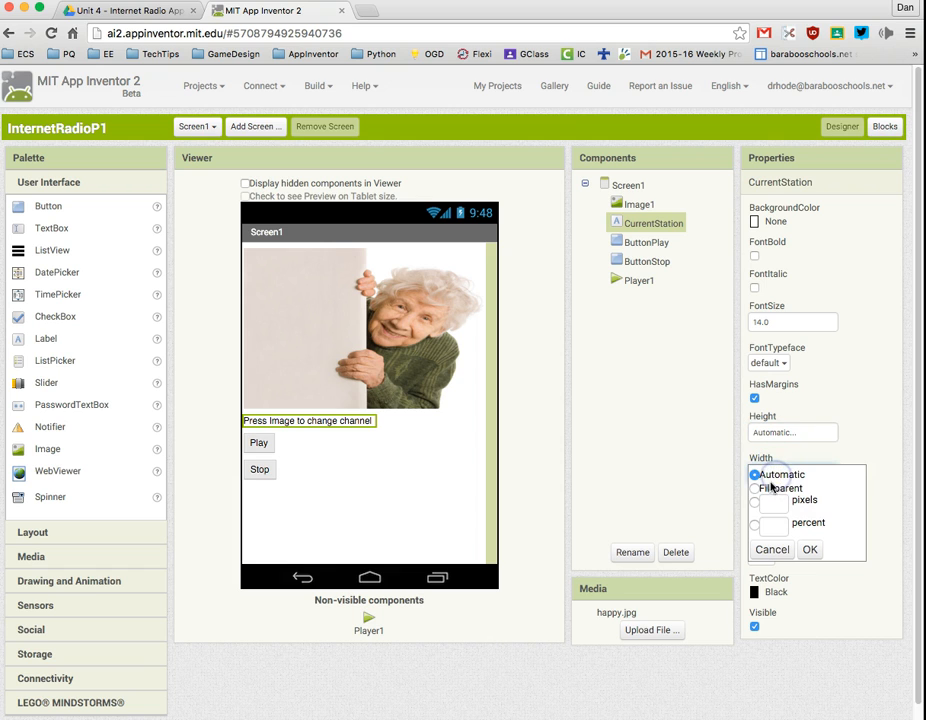
click(810, 549)
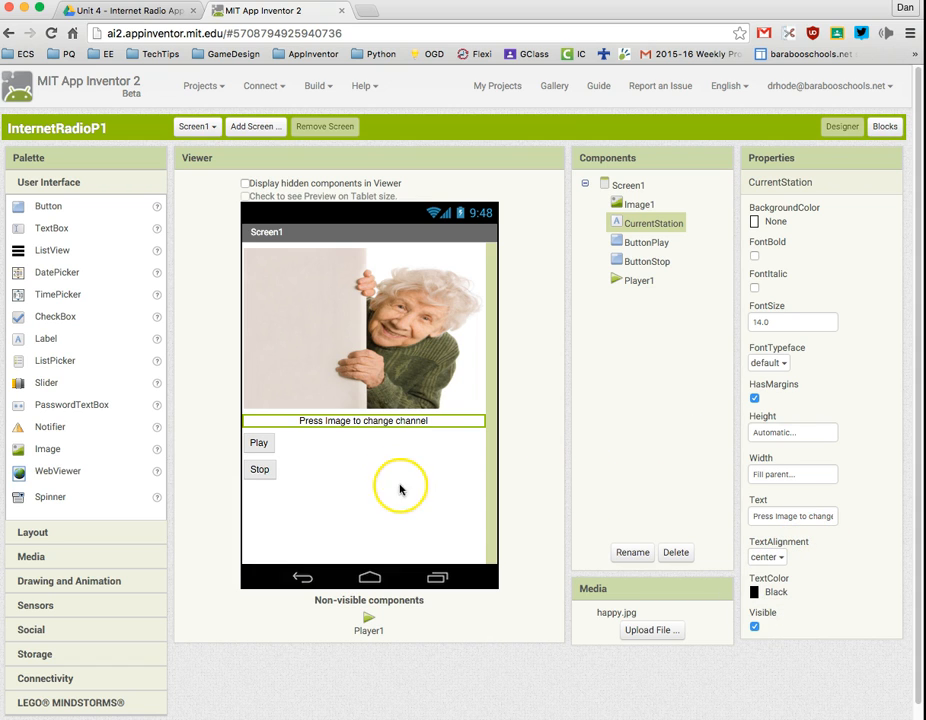
mouse_move(52, 600)
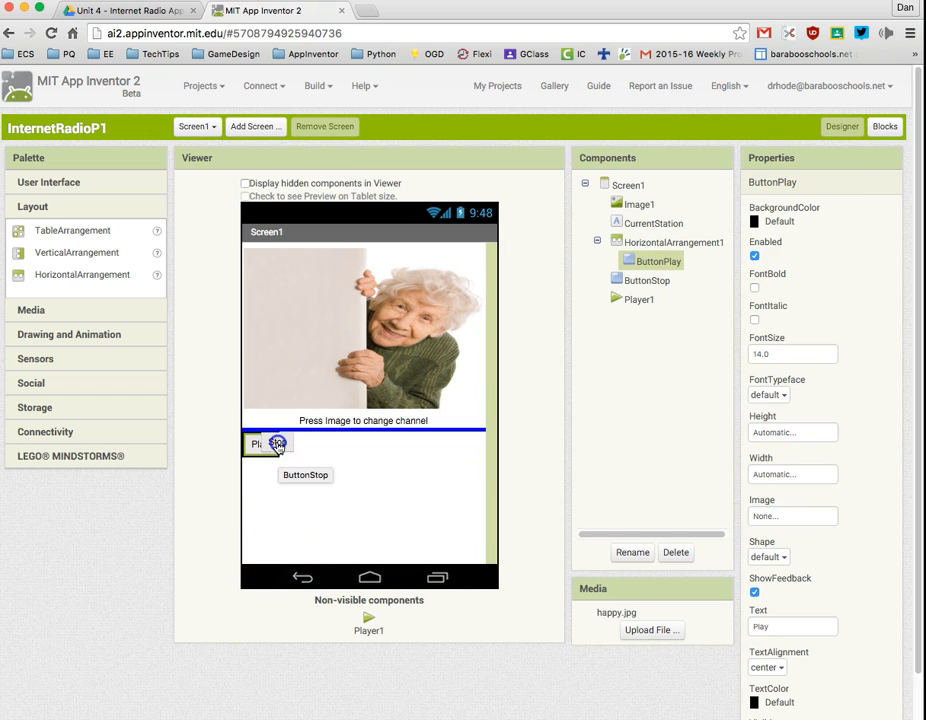
- Place ButtonStop beside ButtonPlay in the horizontal arrangement
click(299, 444)
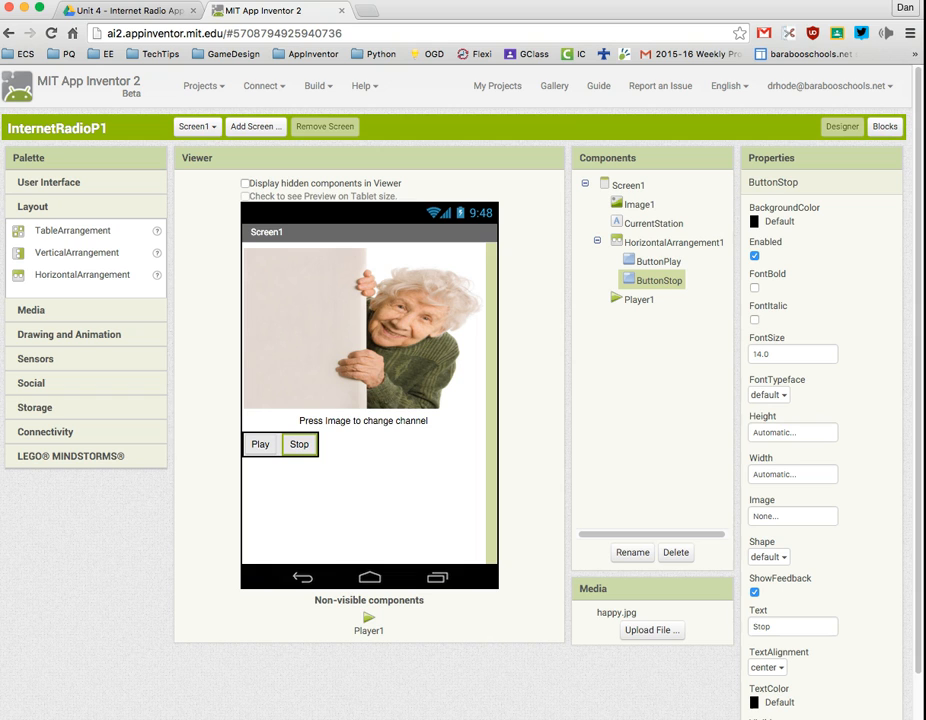
mouse_move(138, 348)
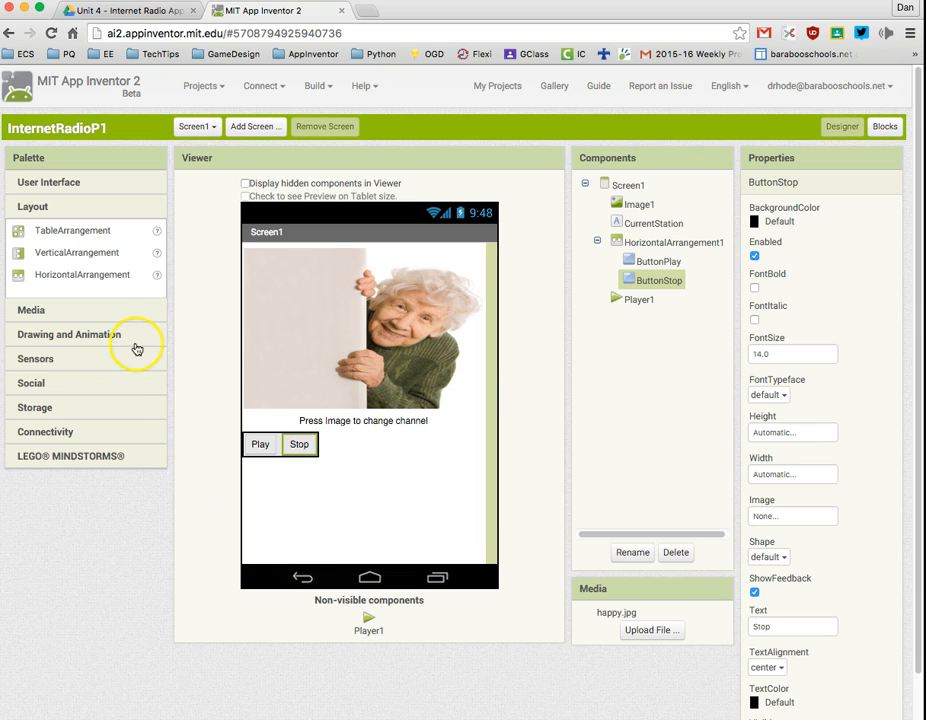
click(49, 182)
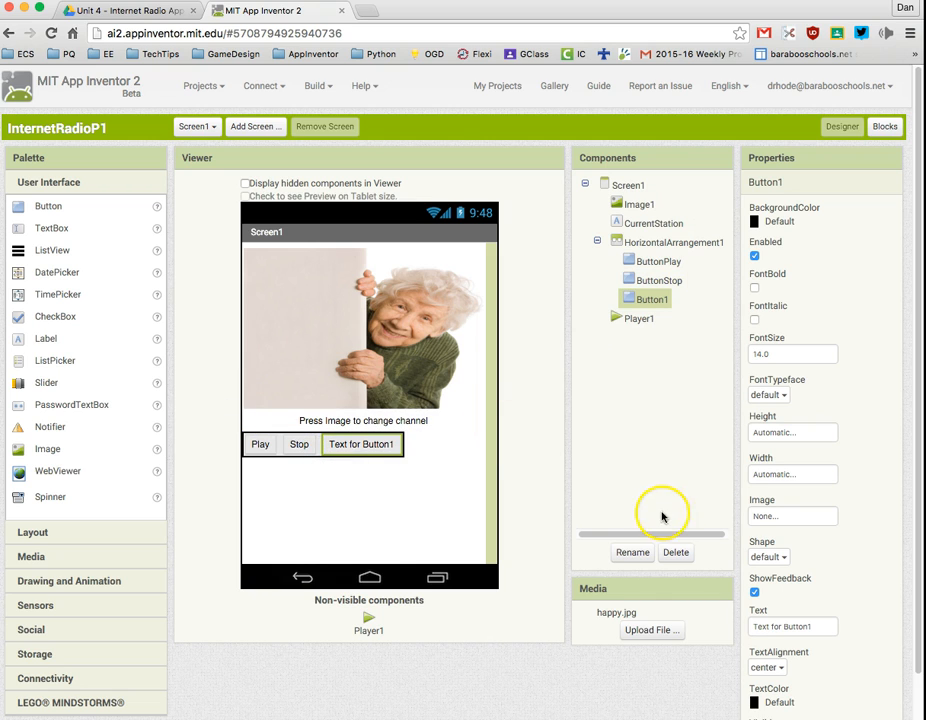
- Rename the new button to ButtonExit and set its text to Exit
click(632, 552)
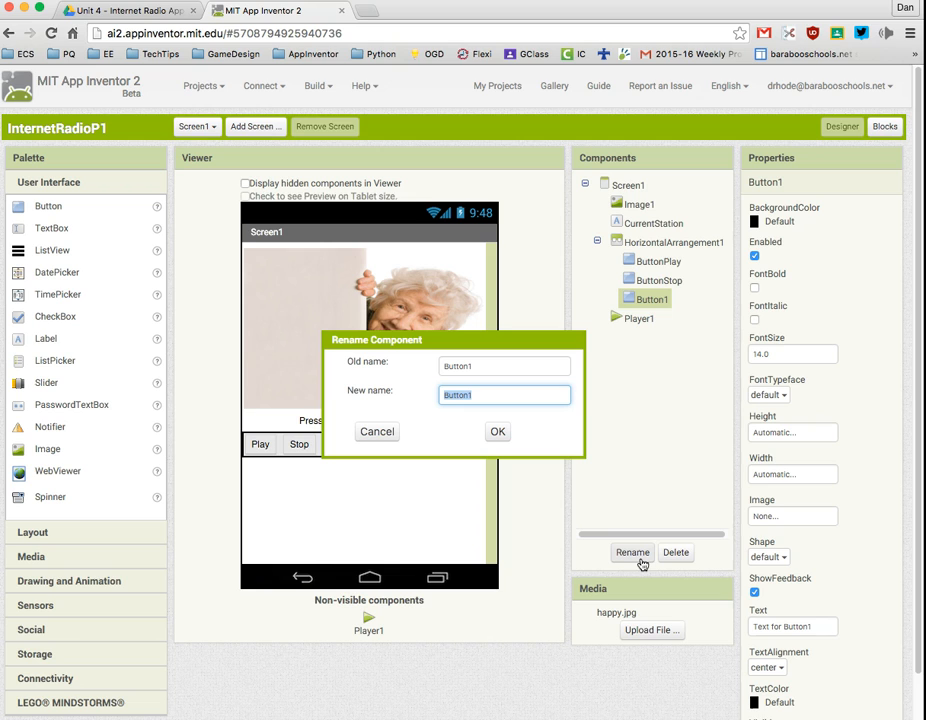
text(ButtonEx)
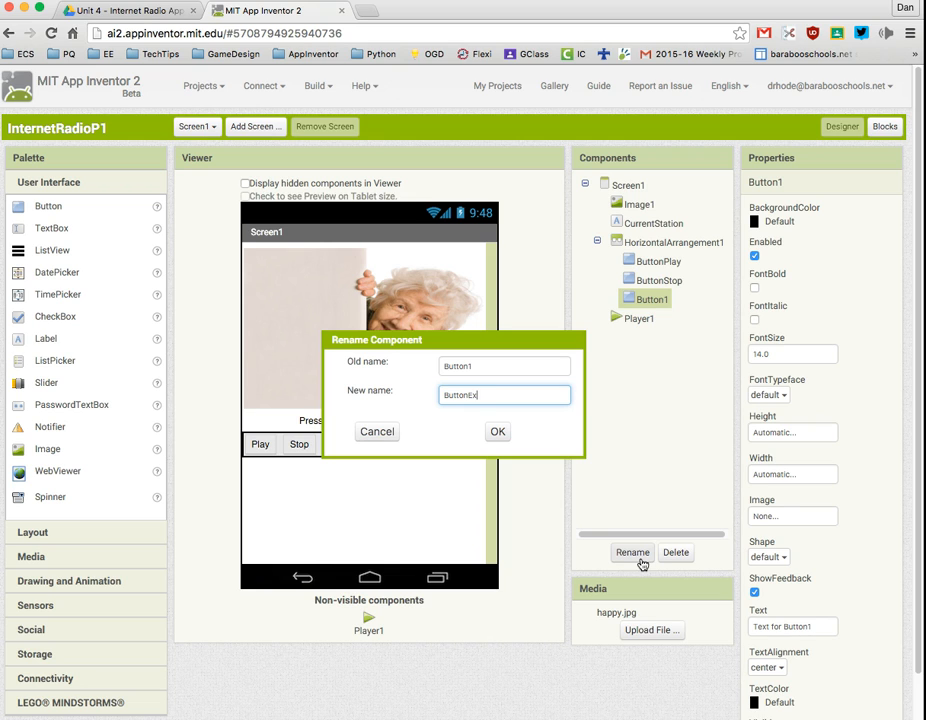
click(497, 431)
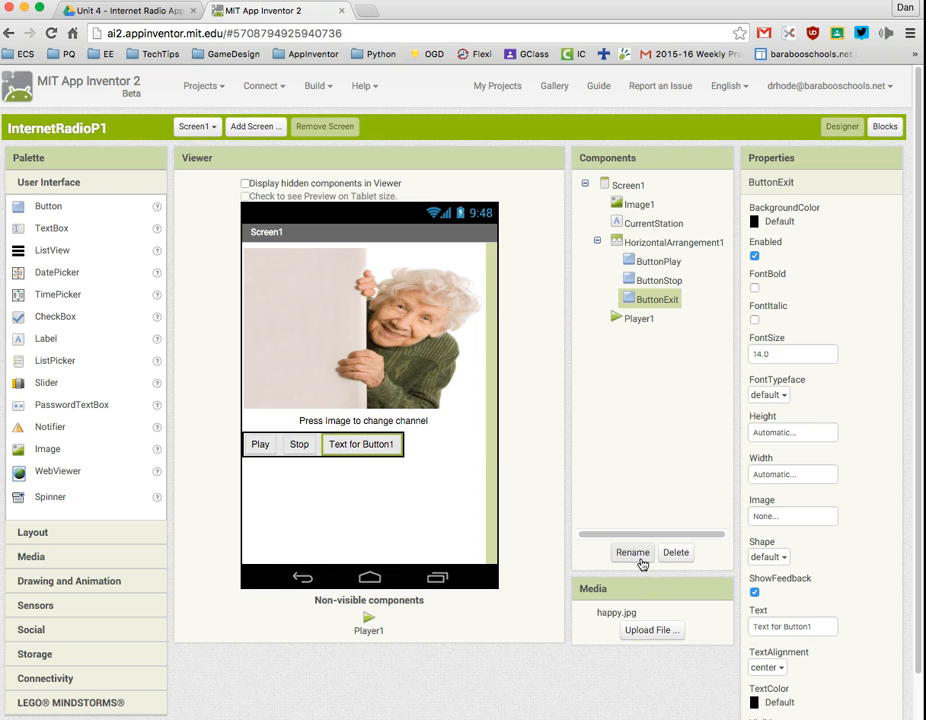
click(792, 626)
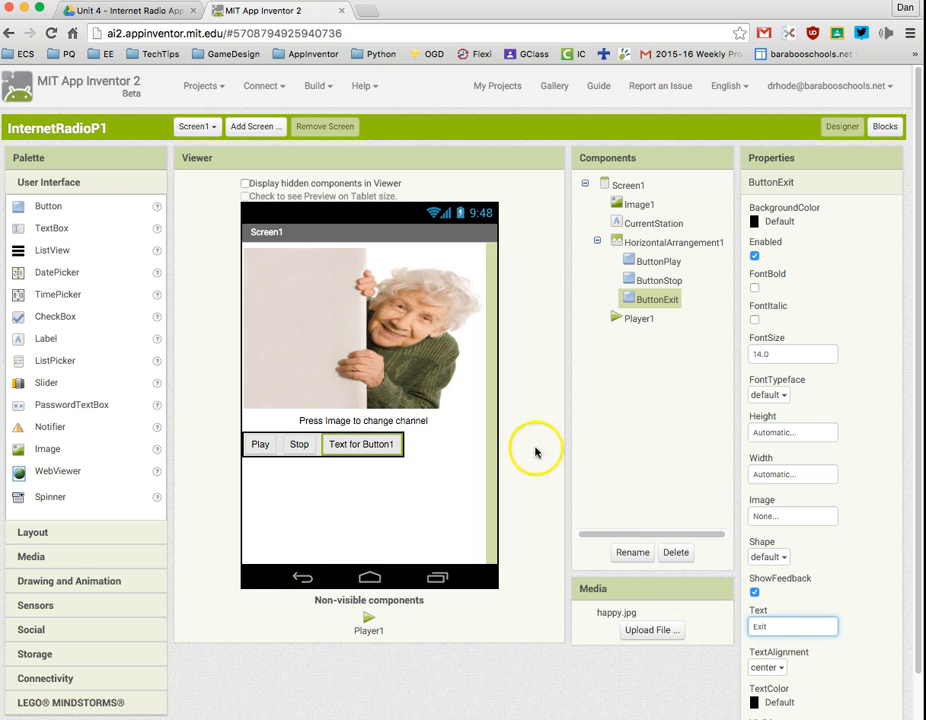
text(Exit)
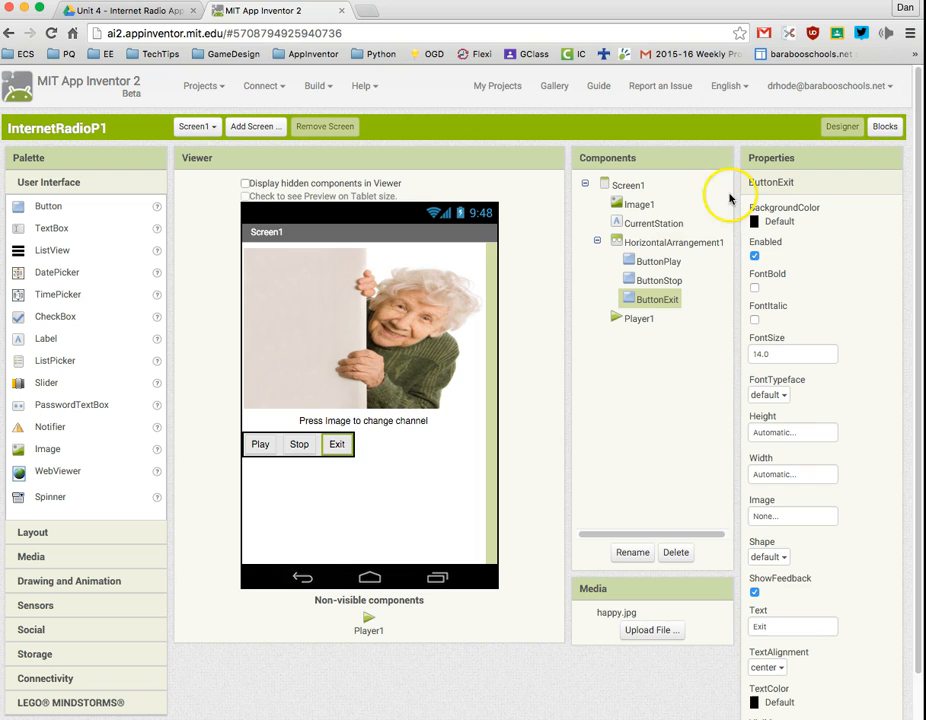
click(670, 242)
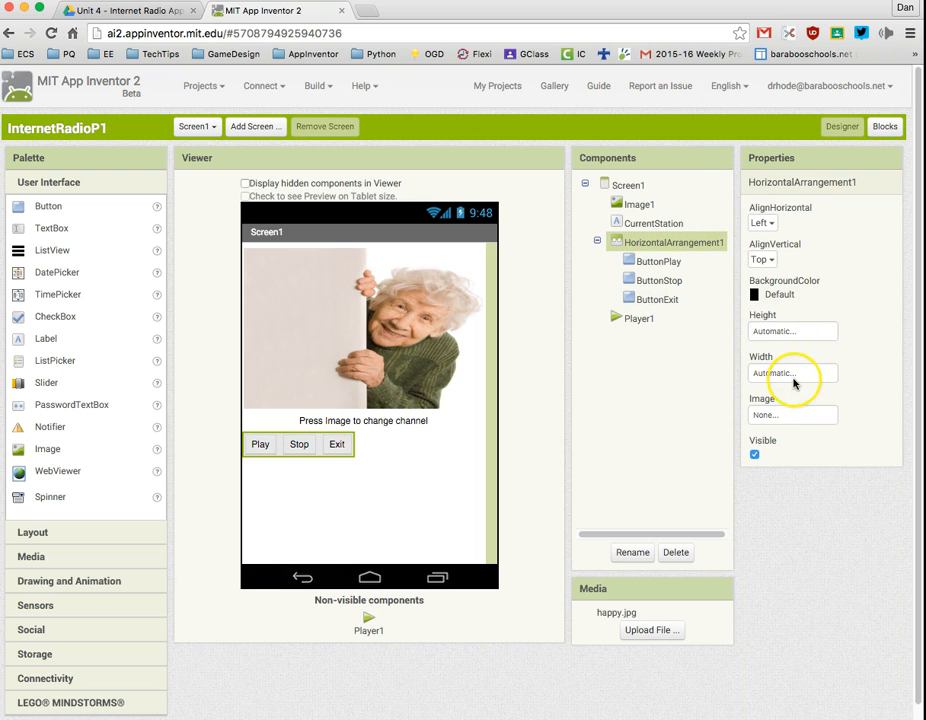
- Set HorizontalArrangement1, ButtonPlay and ButtonStop widths to Fill parent
click(790, 373)
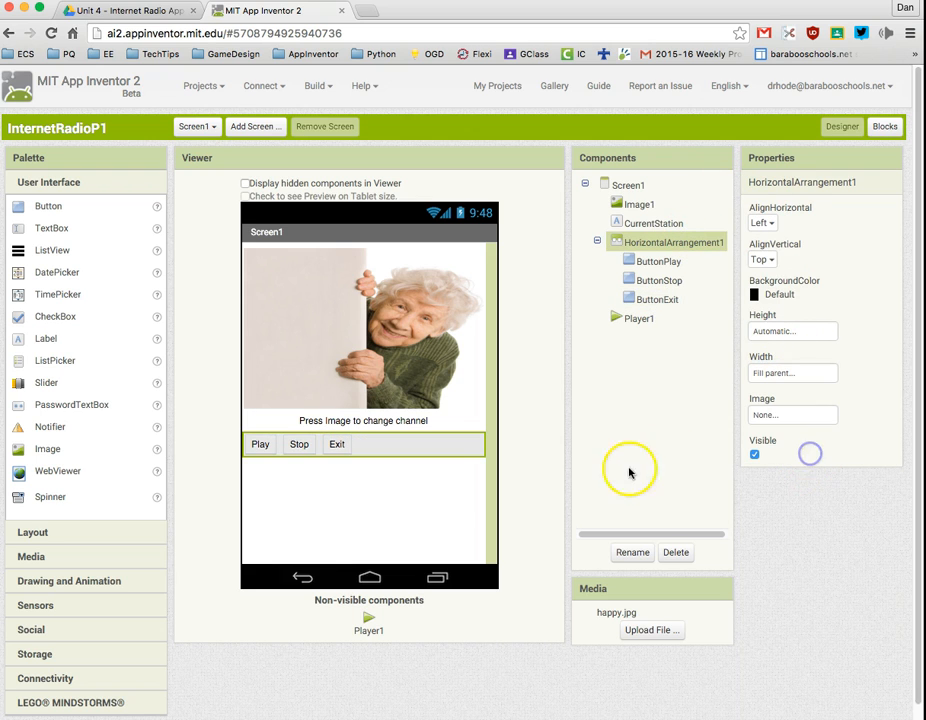
click(657, 261)
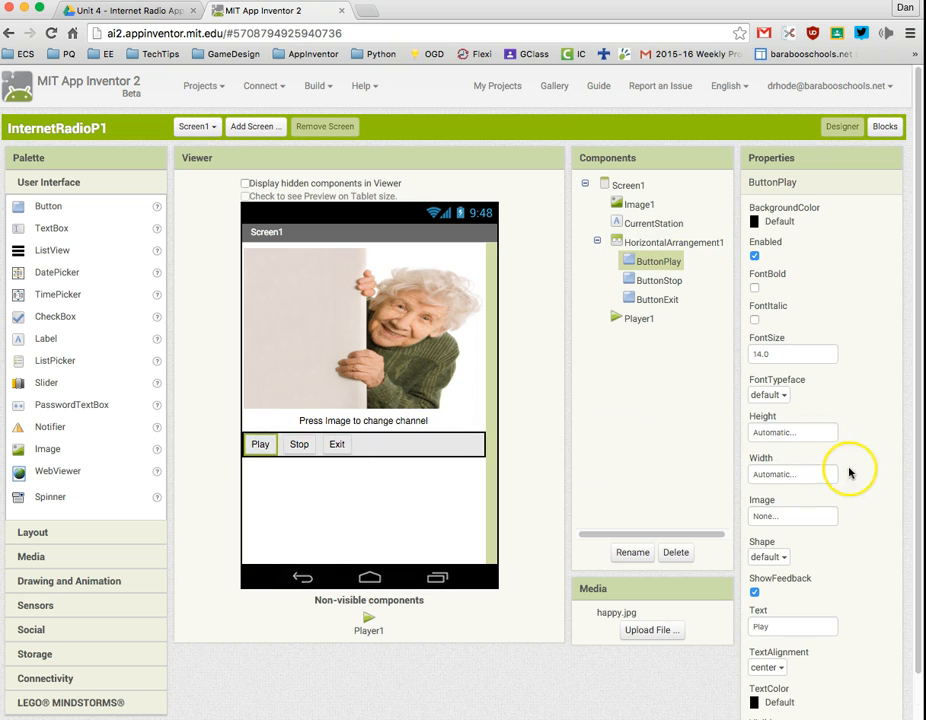
mouse_move(798, 417)
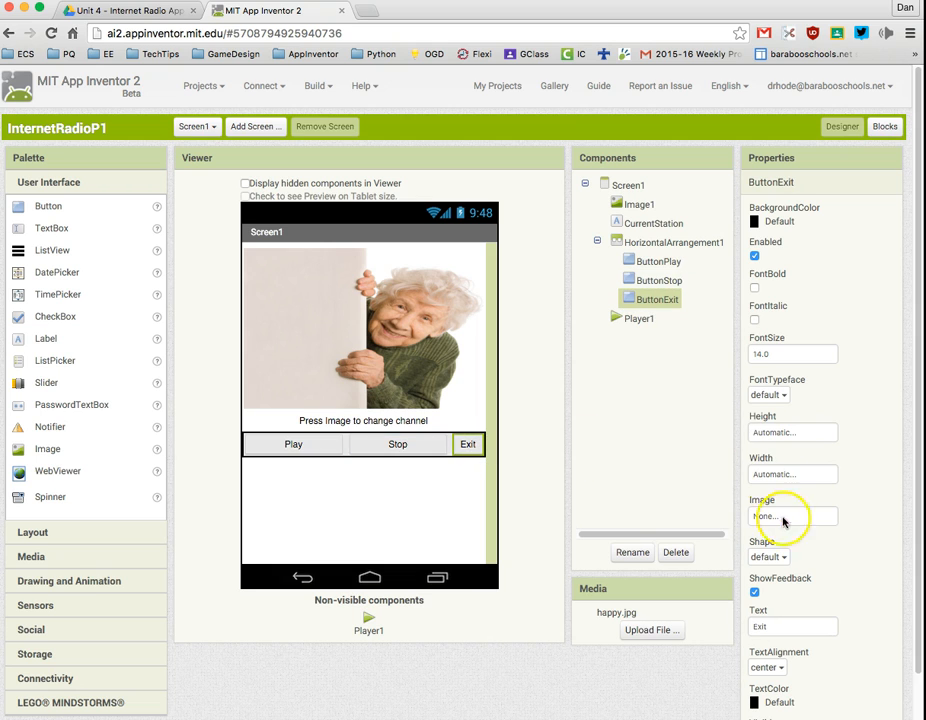
click(792, 474)
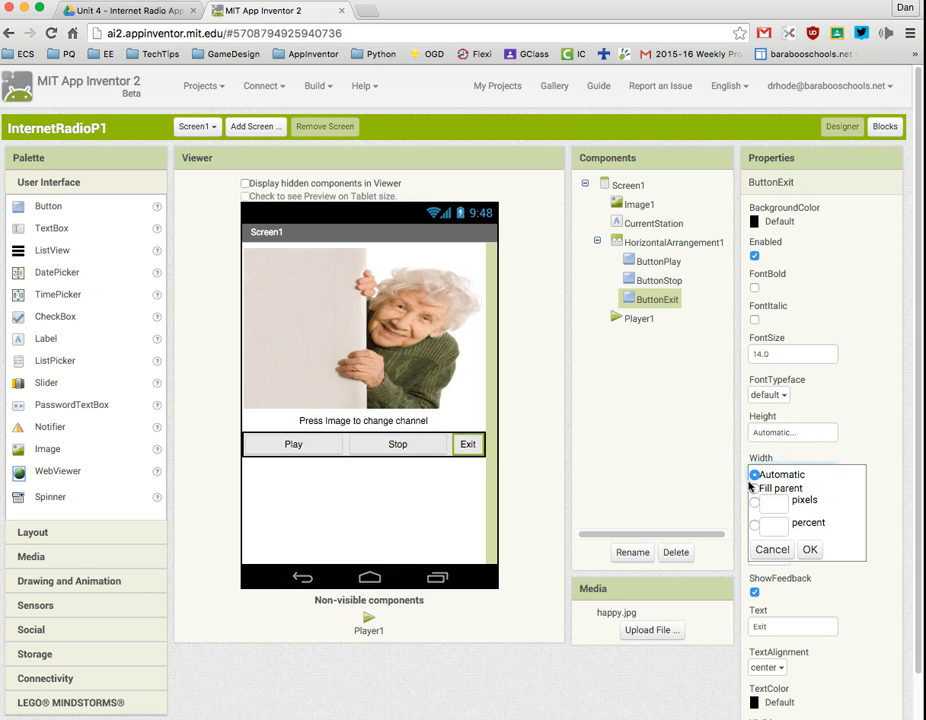